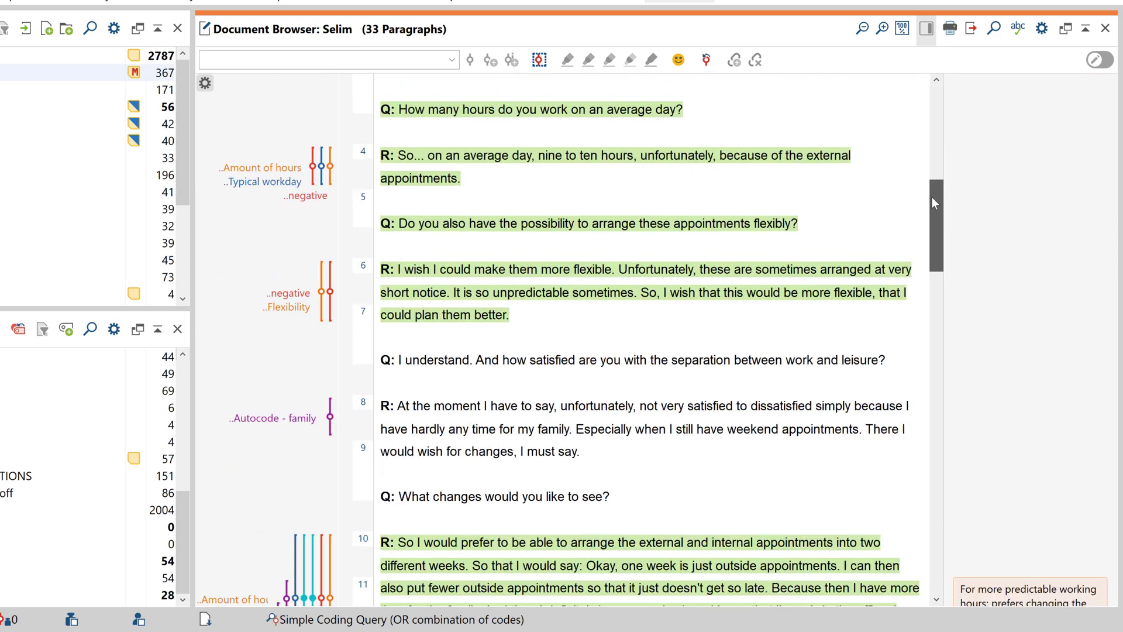
# Step: Paraphrase Selim's paragraph 9 answer as 'Unsatisfied with work' (too little family time)
pyautogui.scroll(-3)
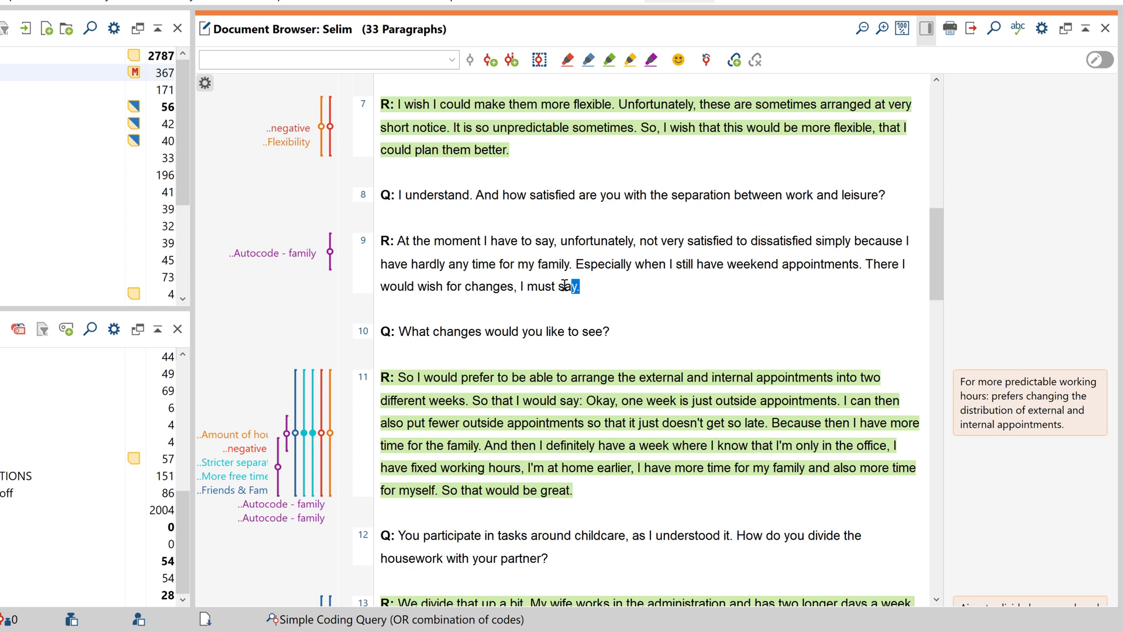
pyautogui.moveTo(399, 240); pyautogui.dragTo(601, 286)
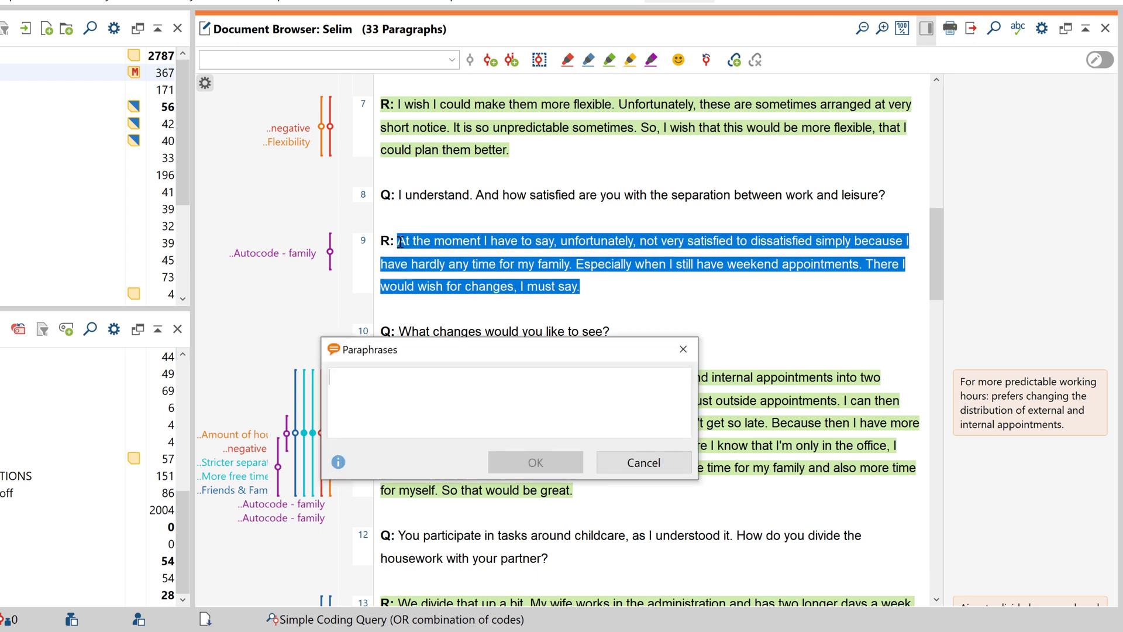
pyautogui.write('Unsatisfied with work/leisure separation, because')
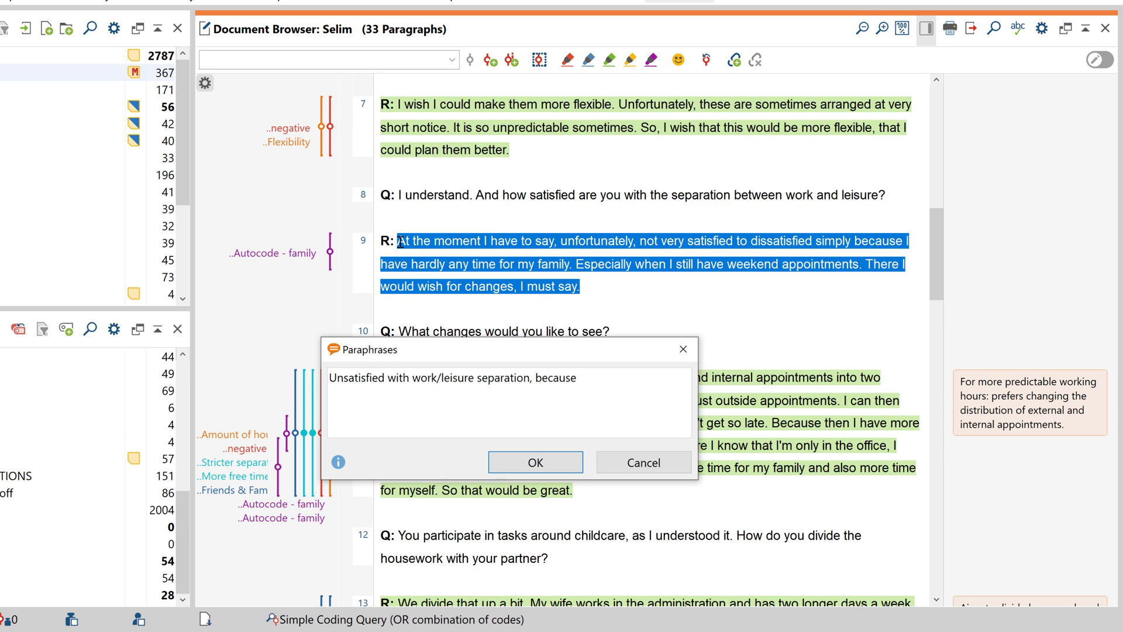
pyautogui.click(535, 462)
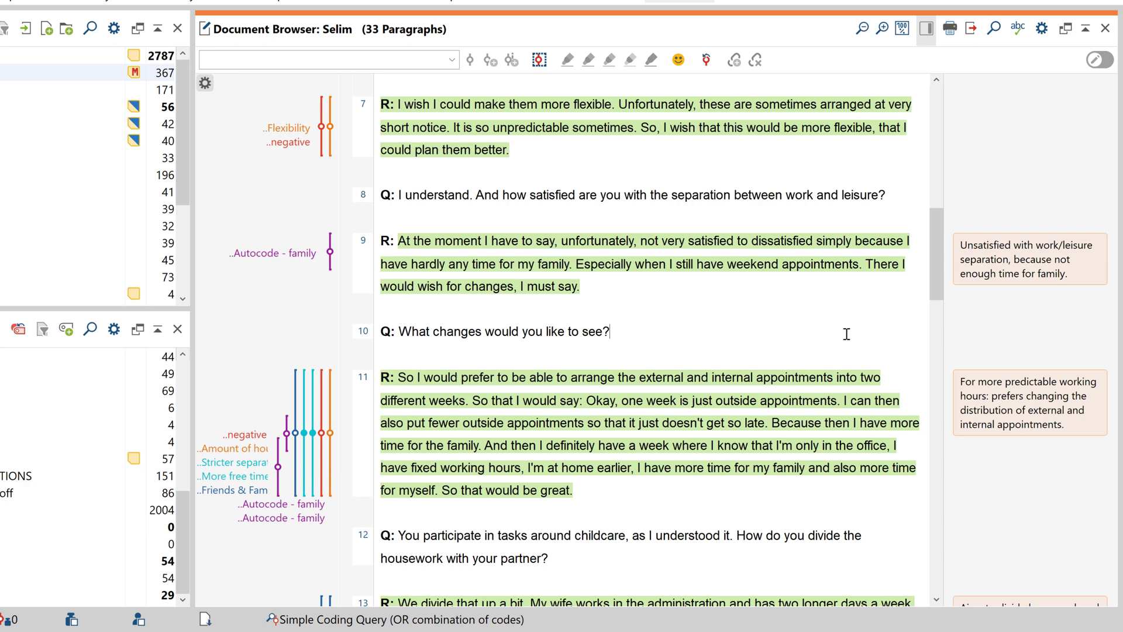
pyautogui.moveTo(858, 334)
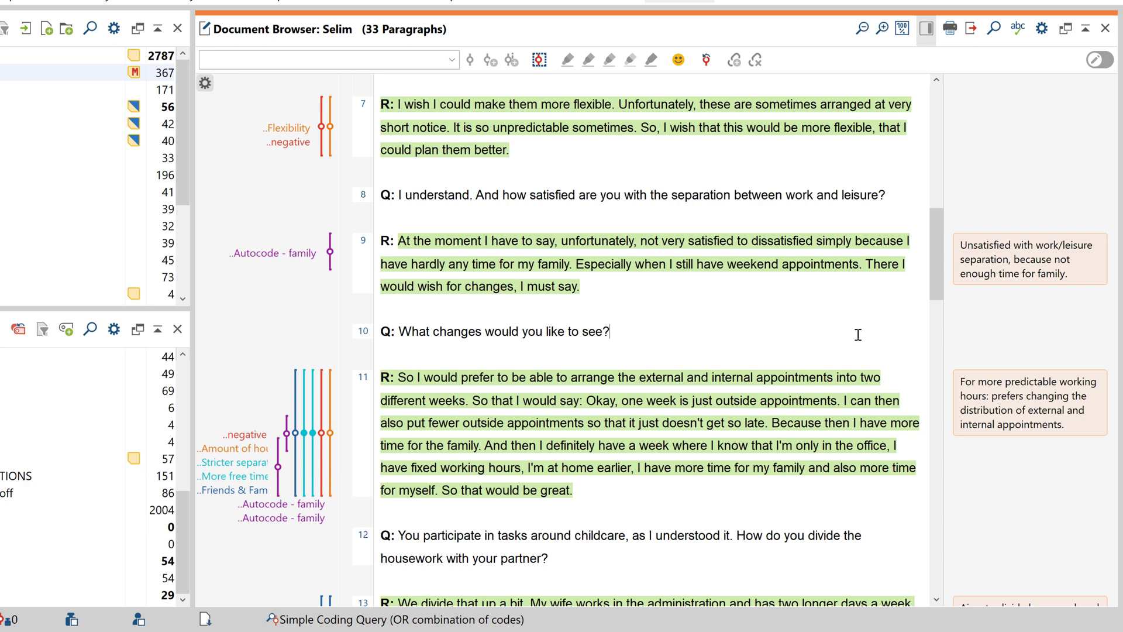
pyautogui.moveTo(865, 334)
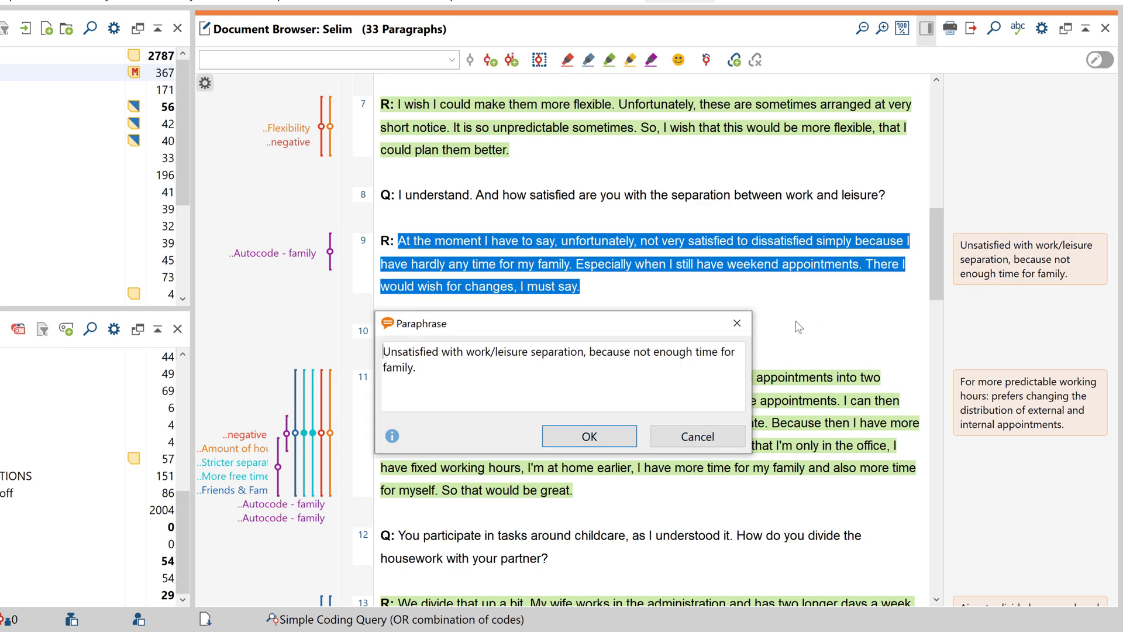
pyautogui.click(589, 436)
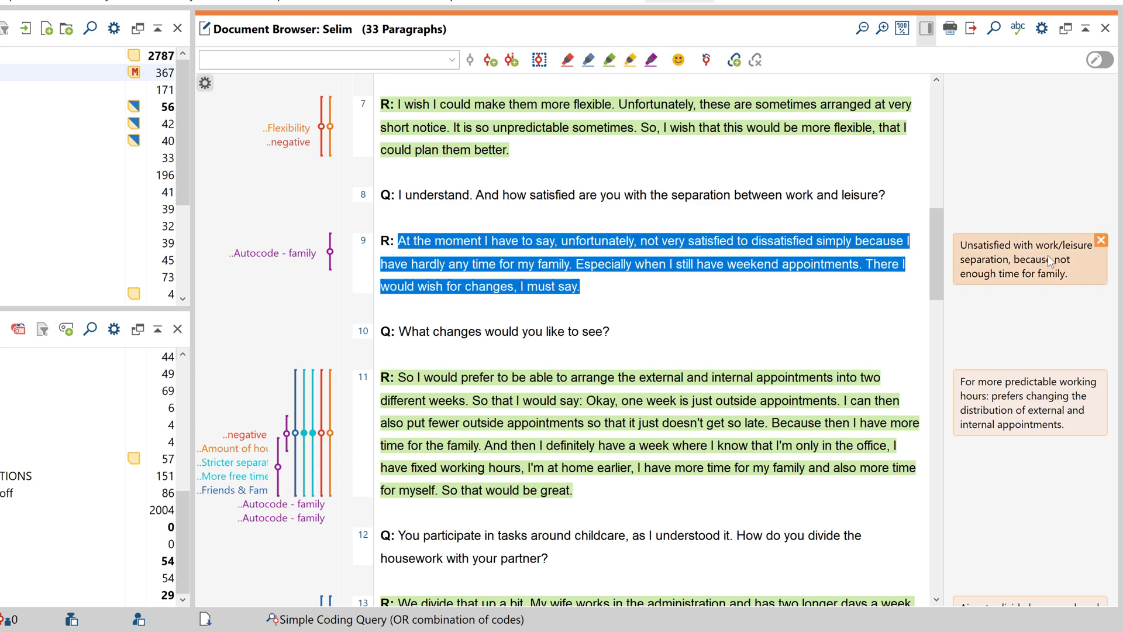
pyautogui.moveTo(1101, 240)
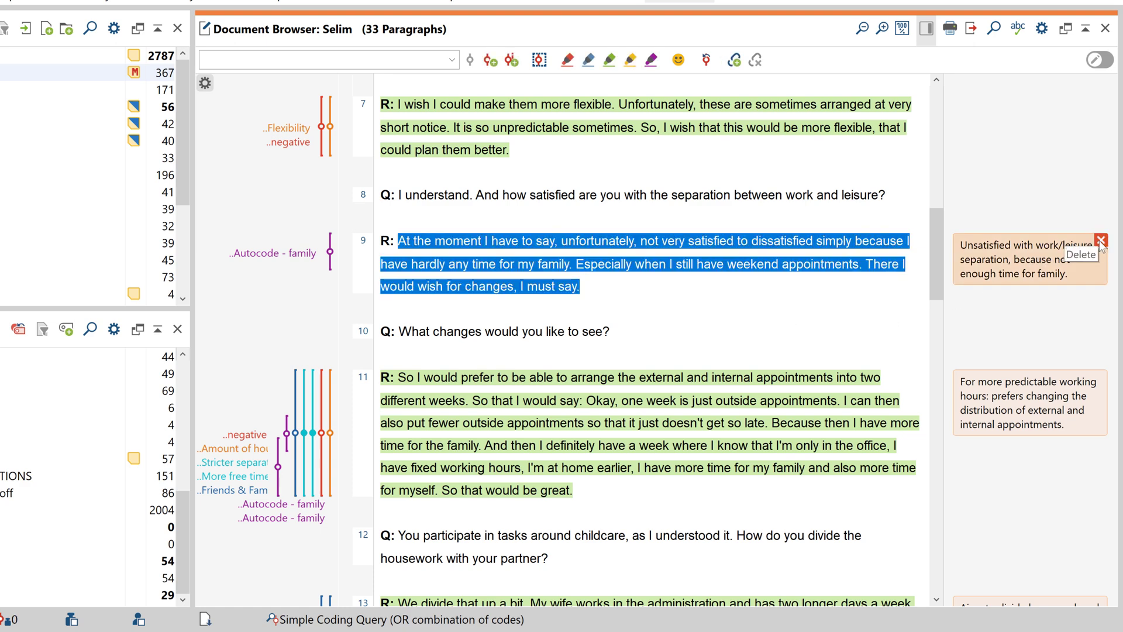
pyautogui.moveTo(943, 271)
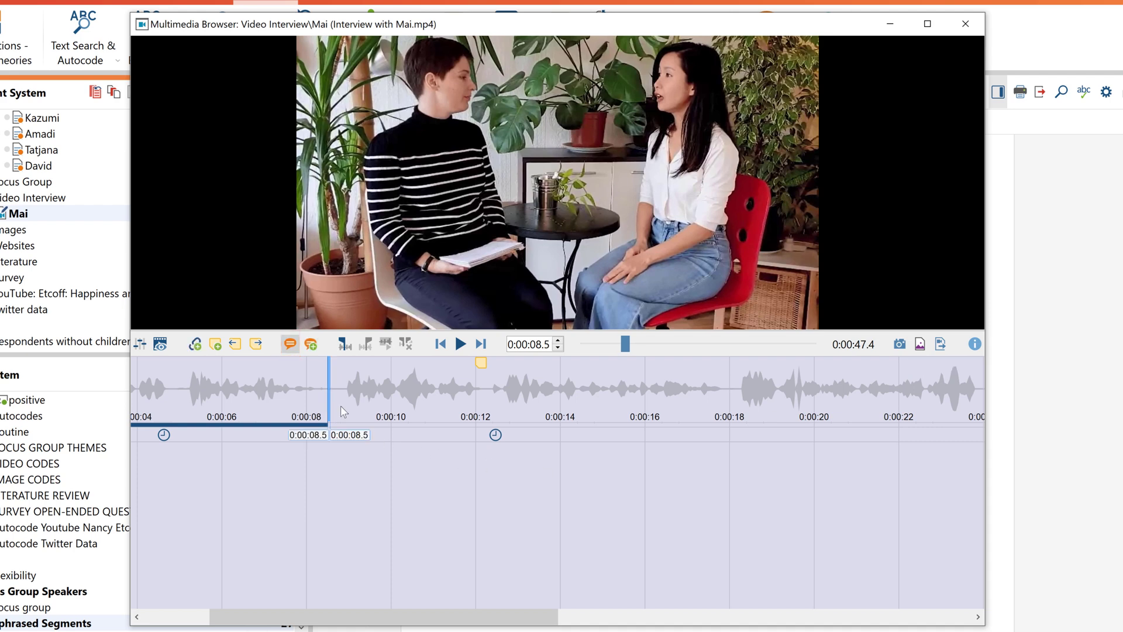
# Step: Paraphrase the 0:08.5–0:12.2 clip of Mai's video as 'Works from home 2-3 time'
pyautogui.moveTo(338, 390); pyautogui.dragTo(485, 390)
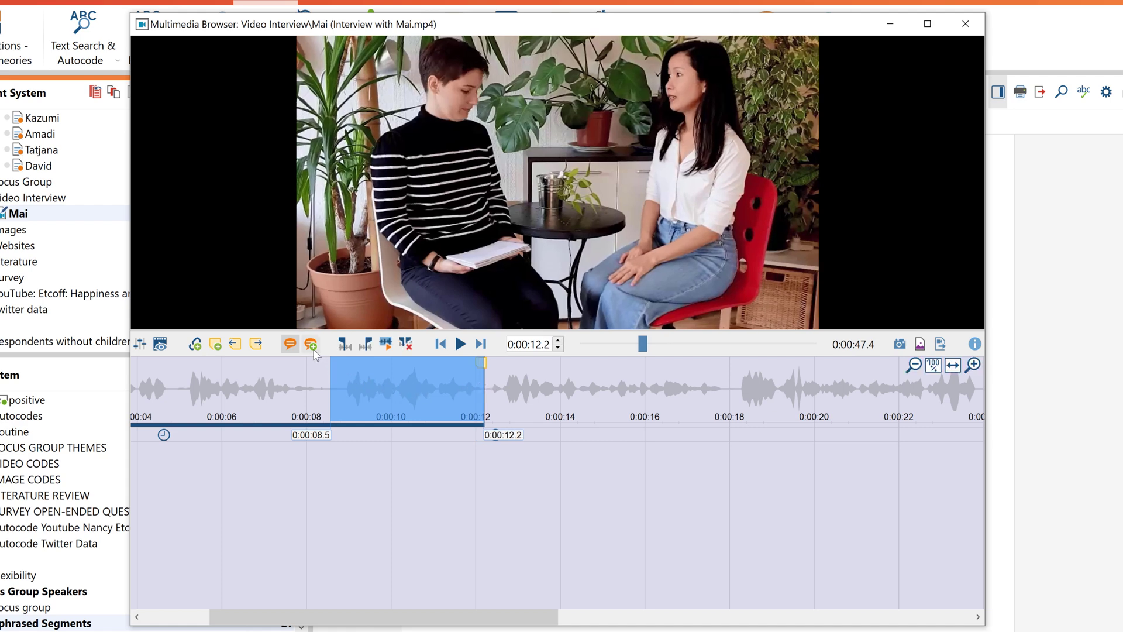
pyautogui.click(310, 344)
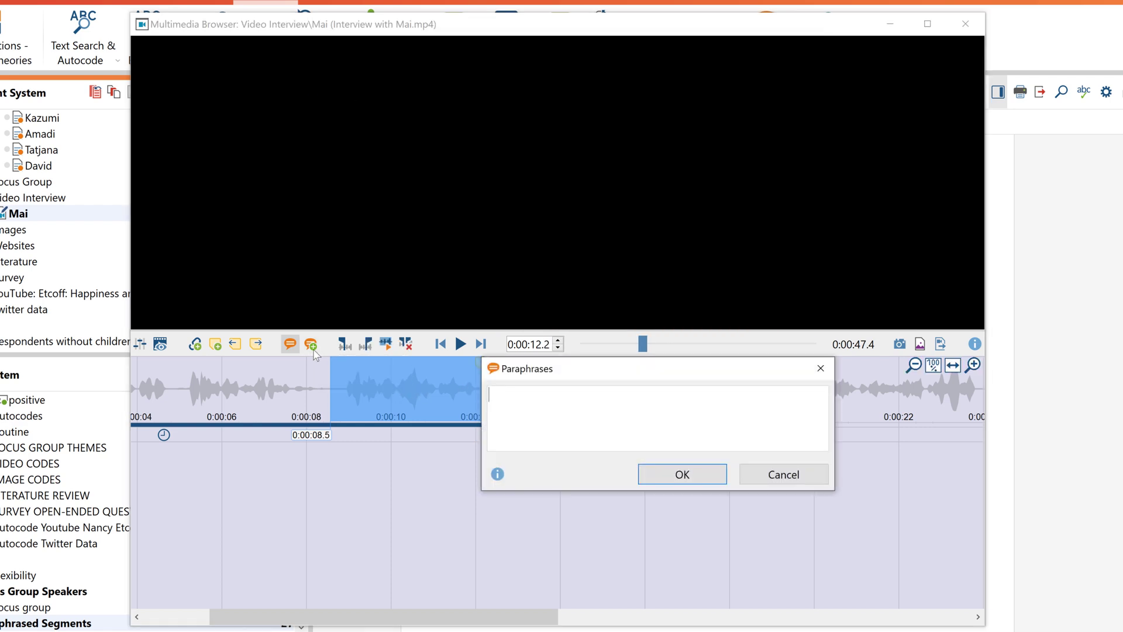
pyautogui.write('Works from home 2-3 time')
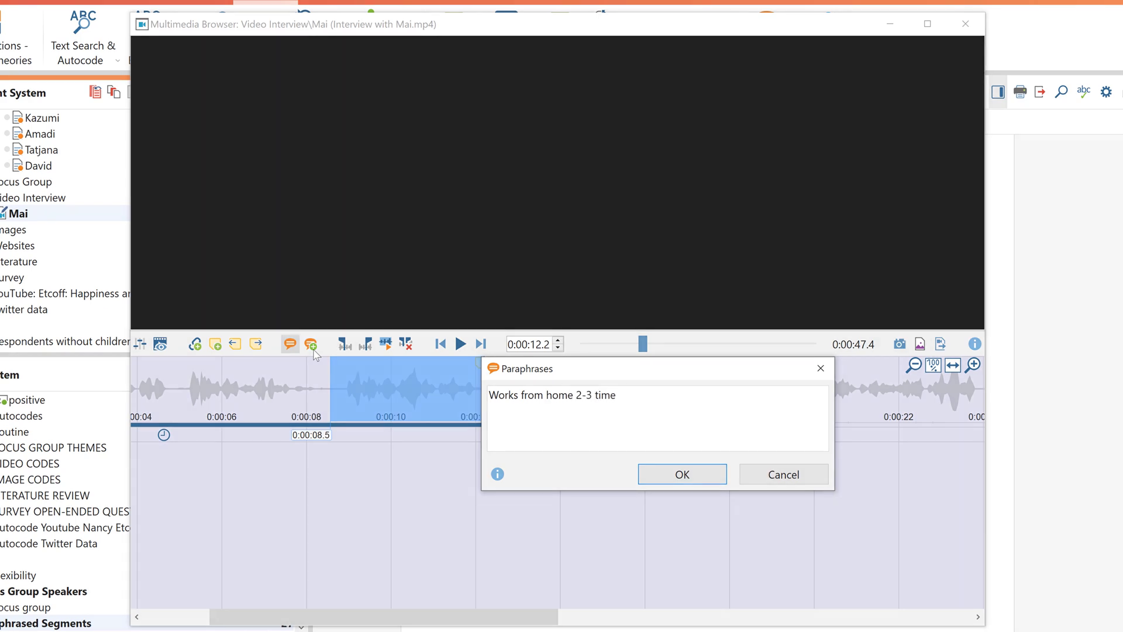
pyautogui.click(682, 474)
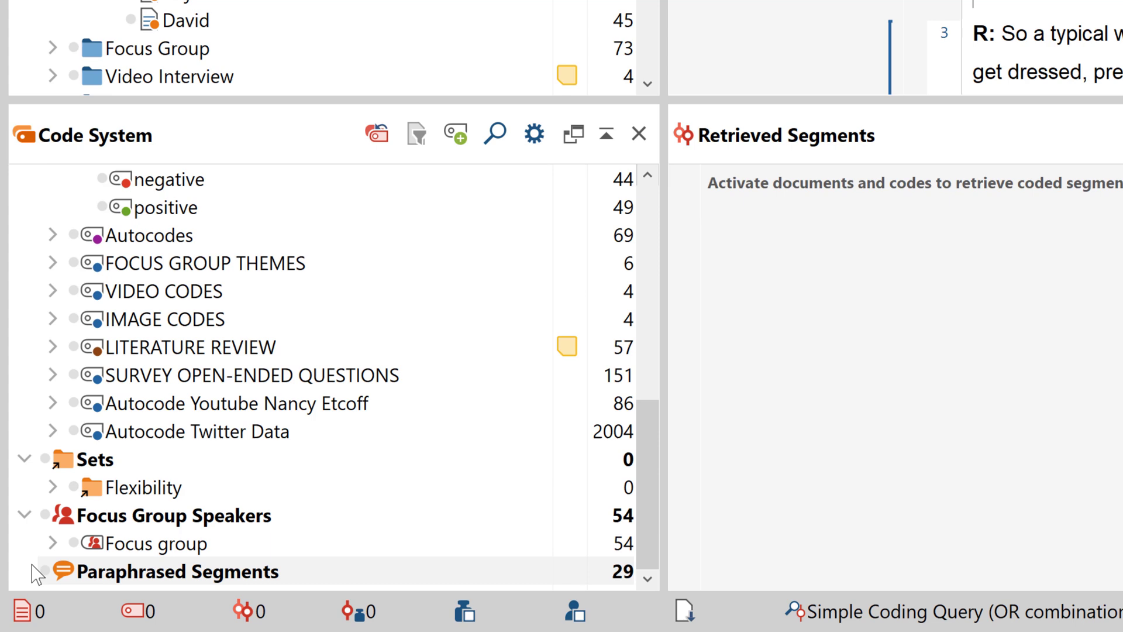
pyautogui.moveTo(50, 587)
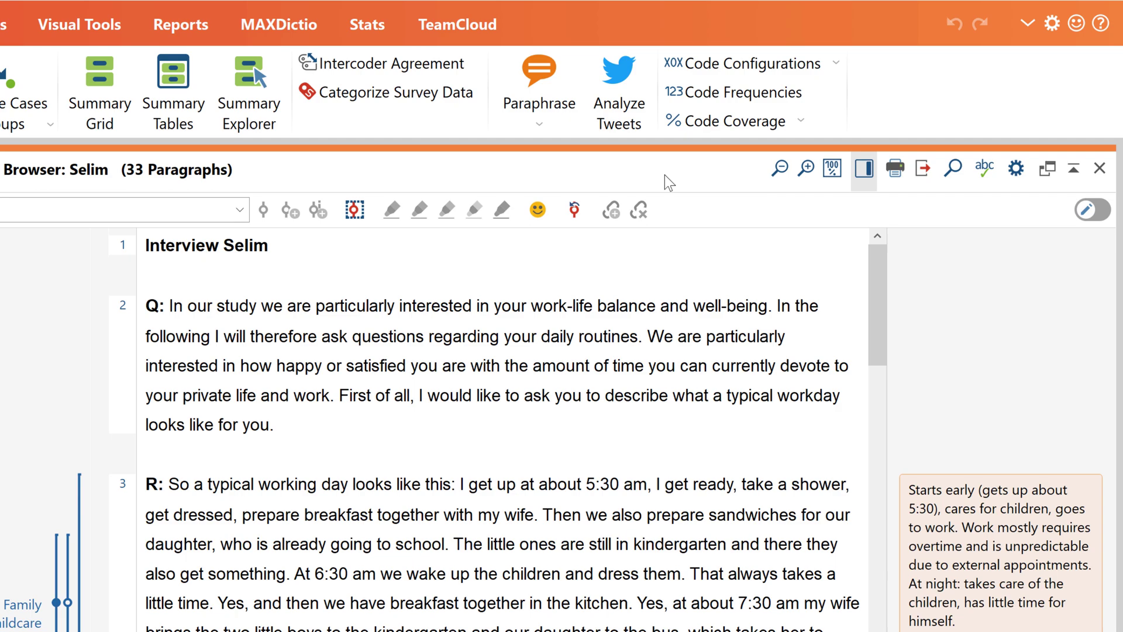
pyautogui.moveTo(645, 182)
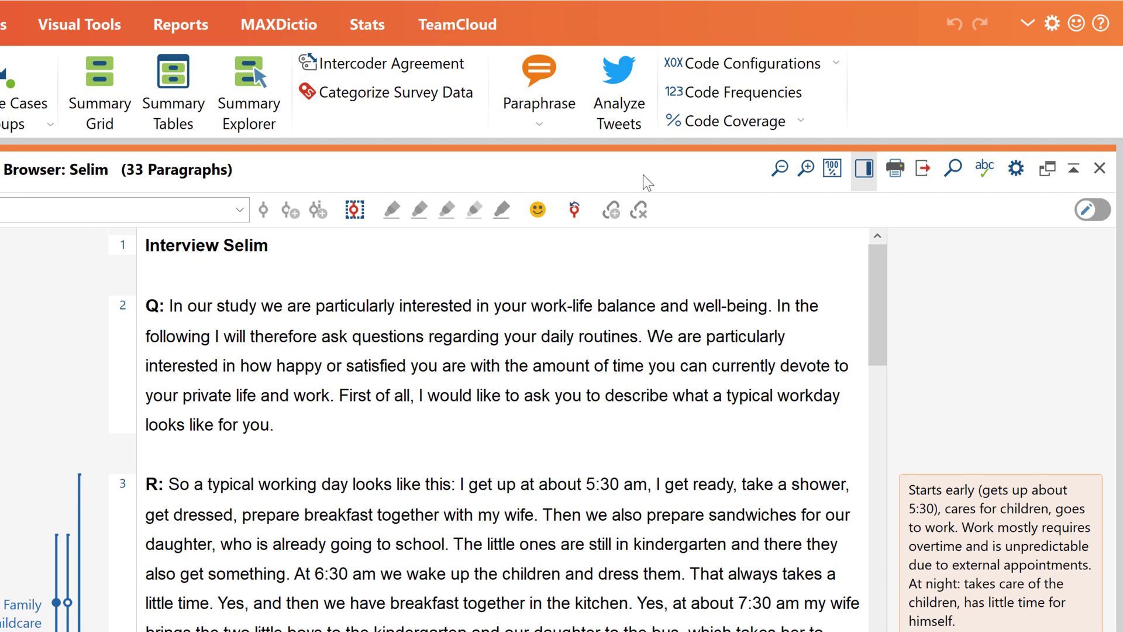
# Step: Open Categorize Paraphrases to list all 29 paraphrases from 4 documents
pyautogui.click(538, 88)
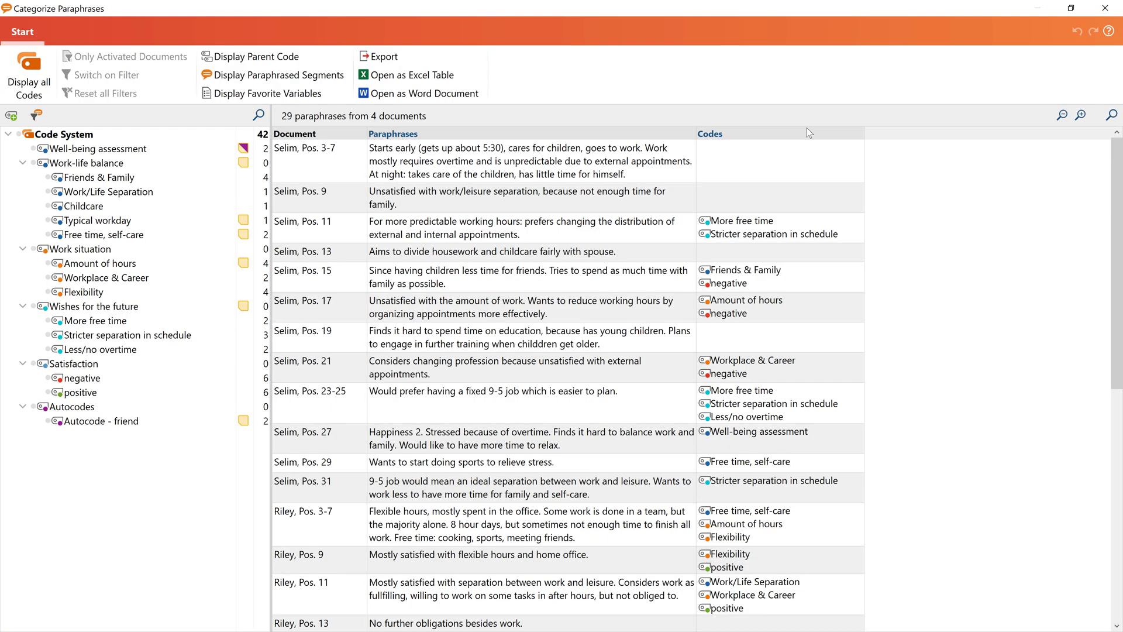
pyautogui.moveTo(687, 162)
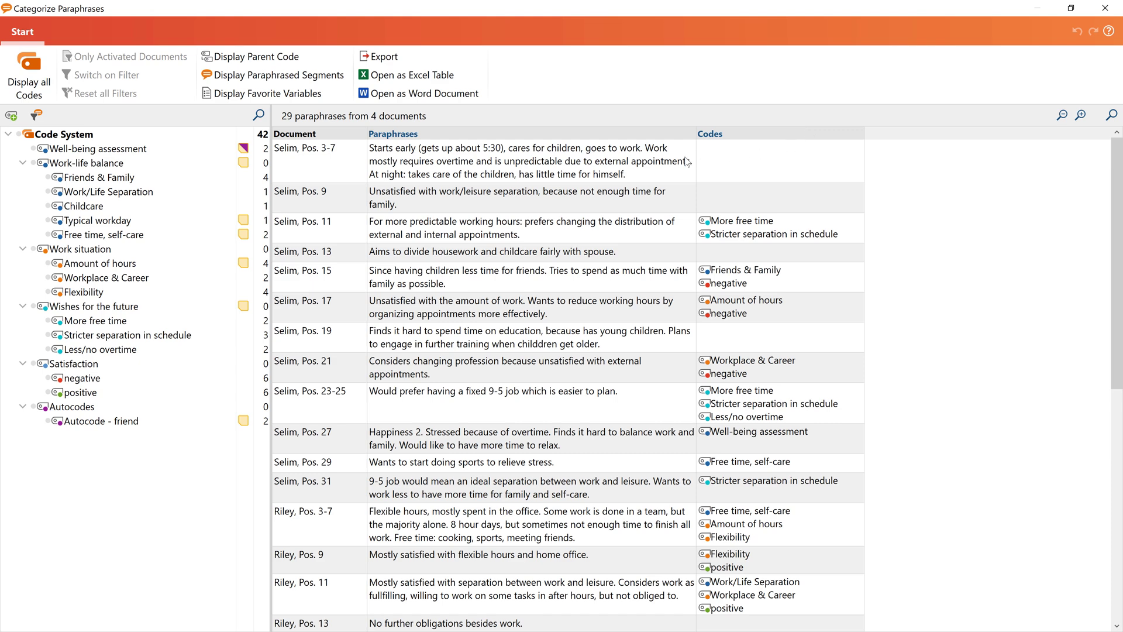
# Step: Create the code 'Routine' and assign it to Selim's Pos. 3-7 paraphrase
pyautogui.rightClick(686, 161)
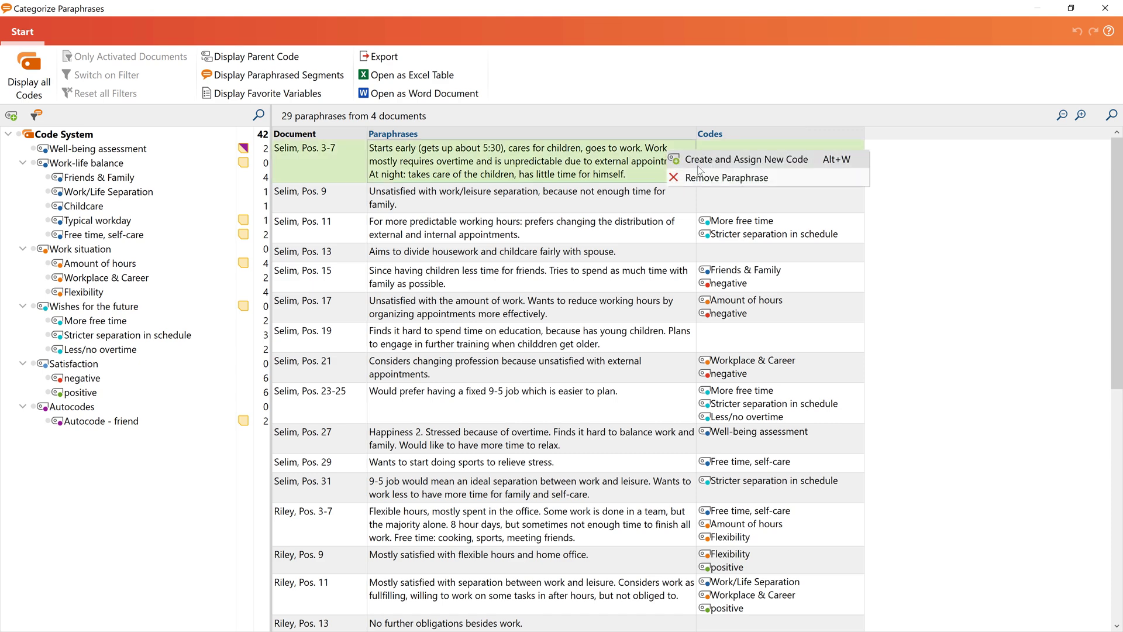
pyautogui.click(746, 159)
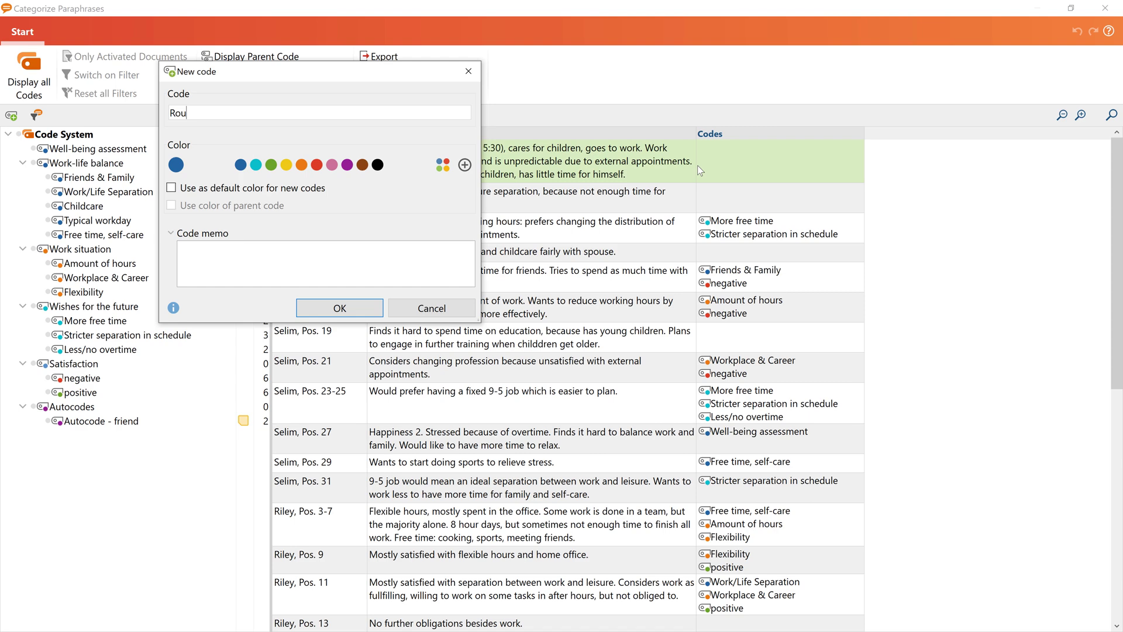
pyautogui.click(339, 308)
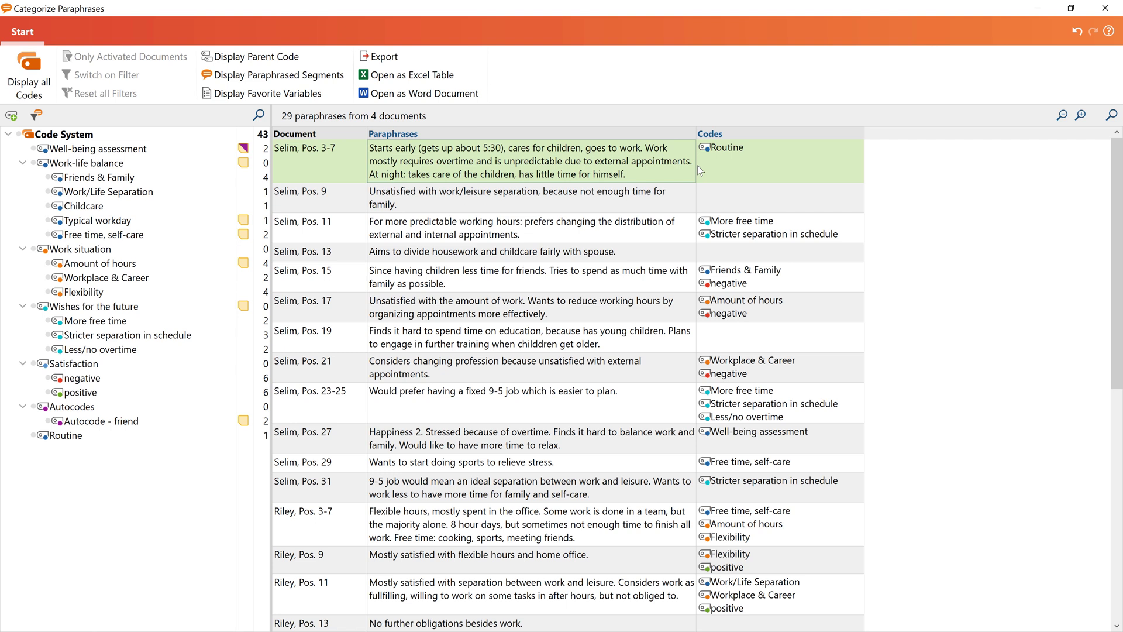
pyautogui.moveTo(650, 172)
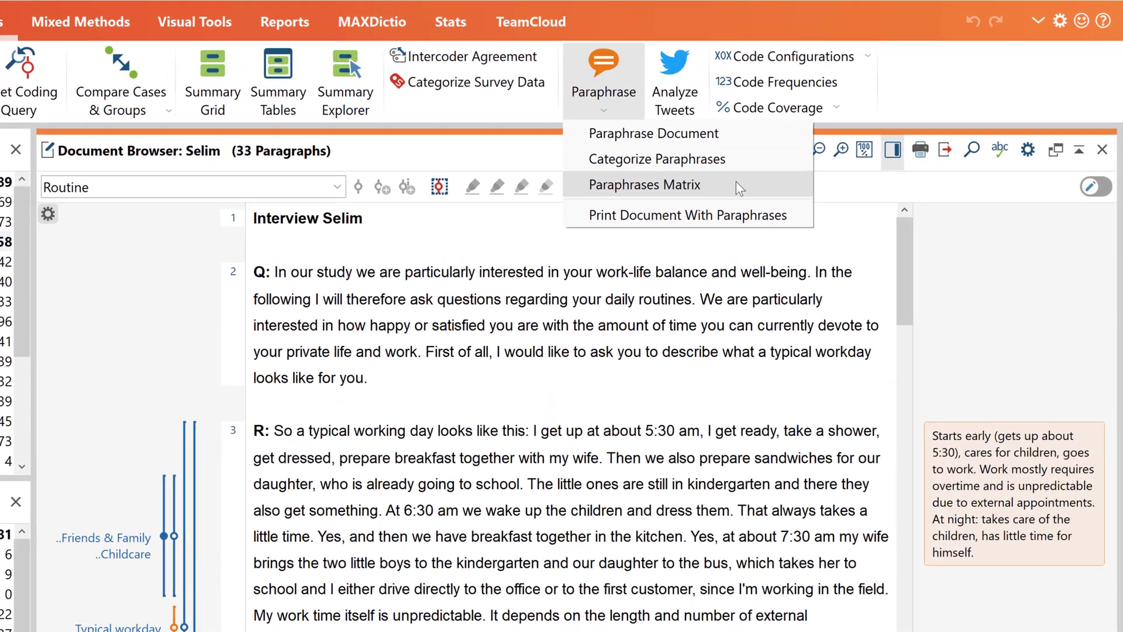
# Step: Build a Paraphrases Matrix with Selim, Riley and Thanh as columns
pyautogui.click(643, 184)
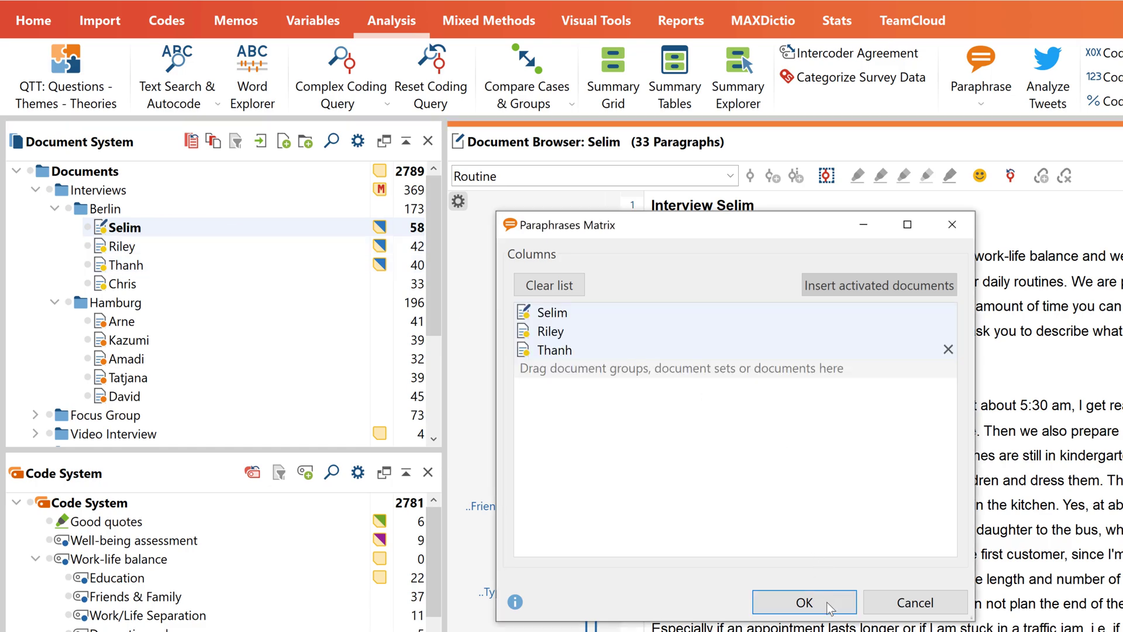
pyautogui.click(804, 618)
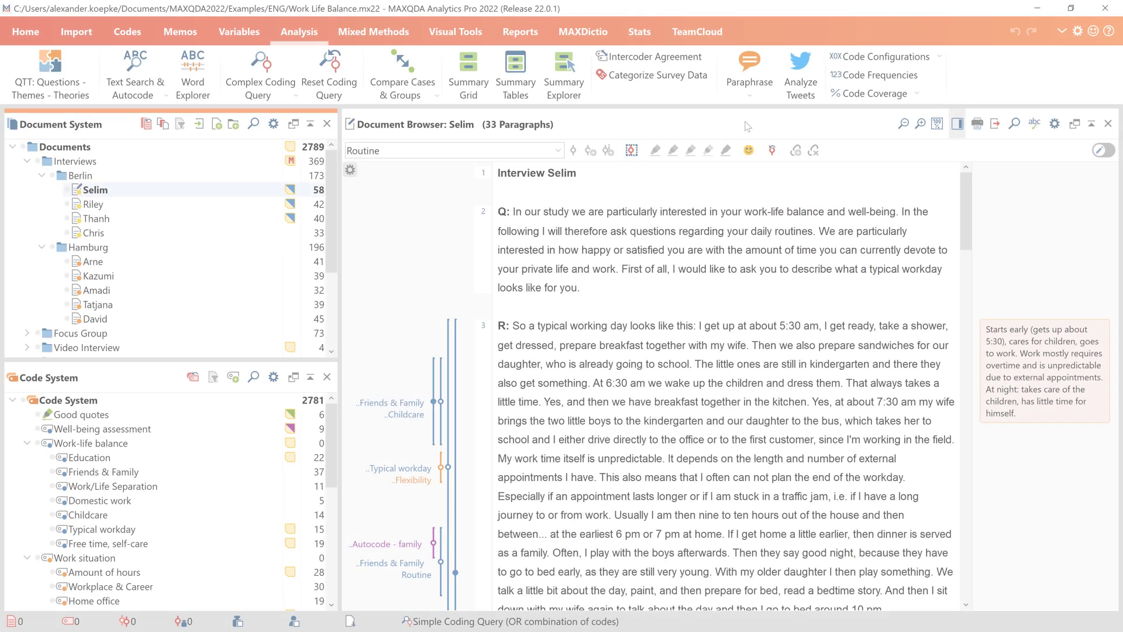
# Step: Show the Paraphrase dropdown options on the Analysis ribbon
pyautogui.click(750, 70)
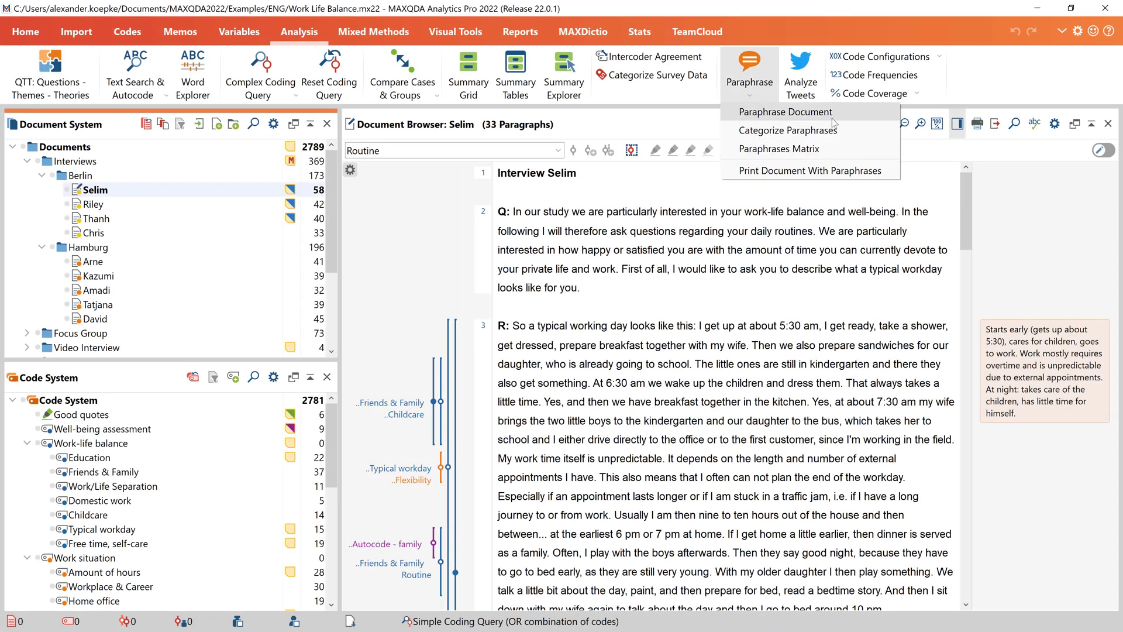